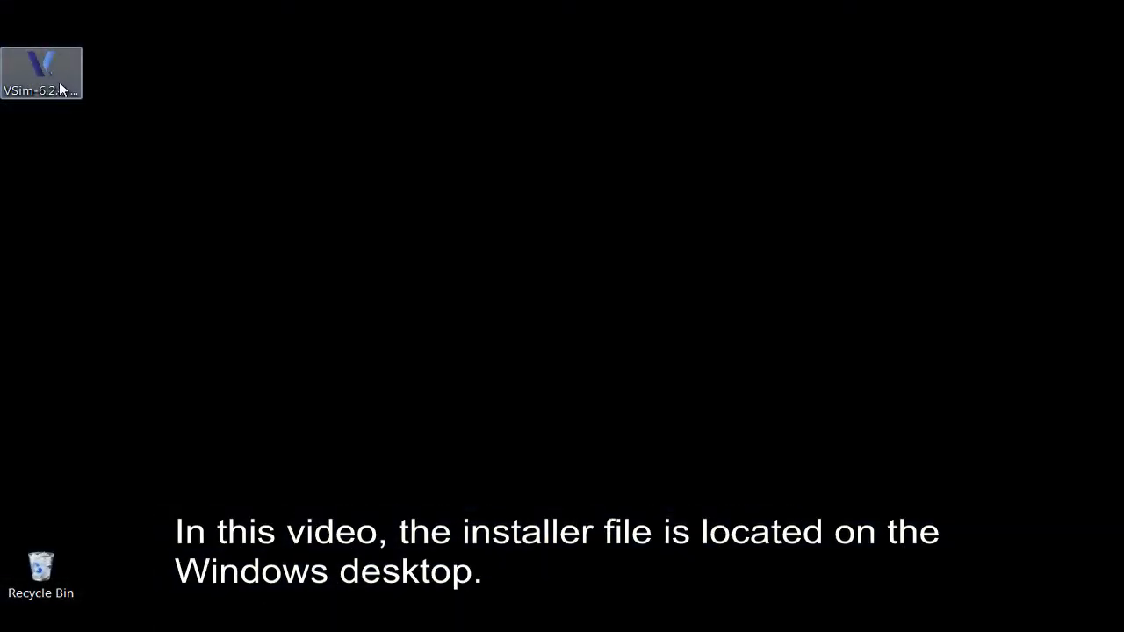
Step: Launch the VSim-6.2 installer from its desktop icon
double_click(40, 66)
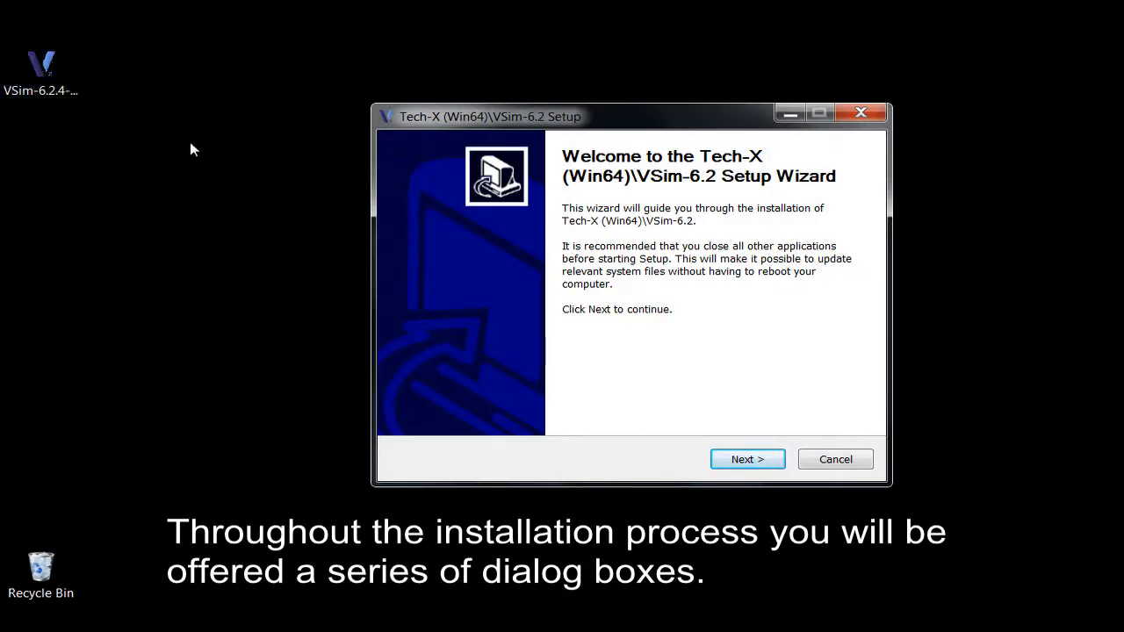
mouse_move(482, 269)
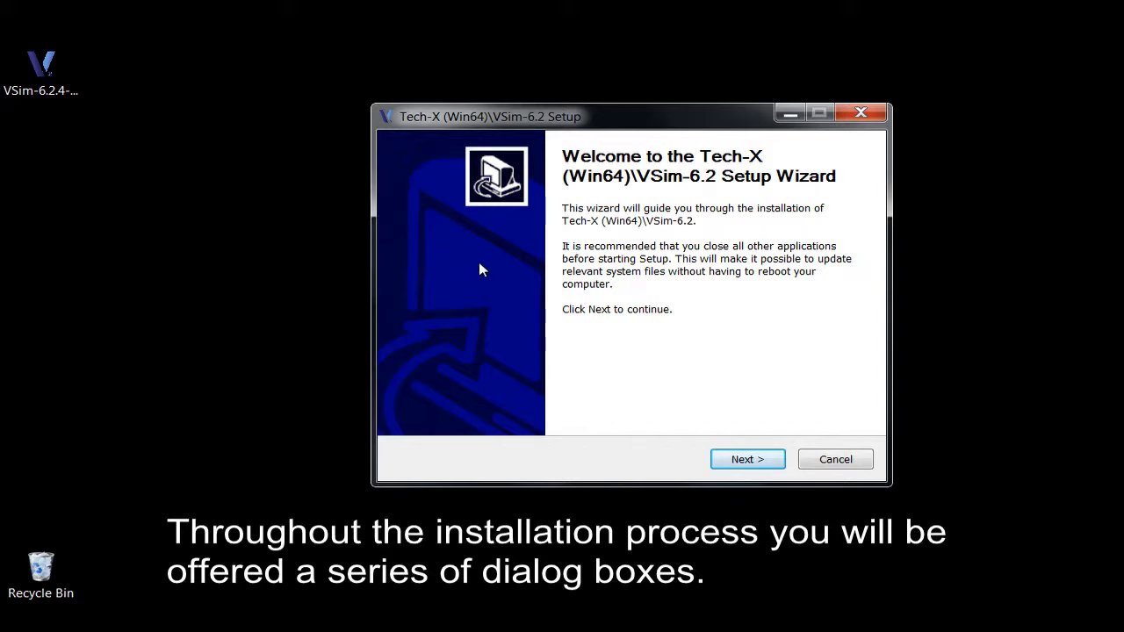
mouse_move(704, 417)
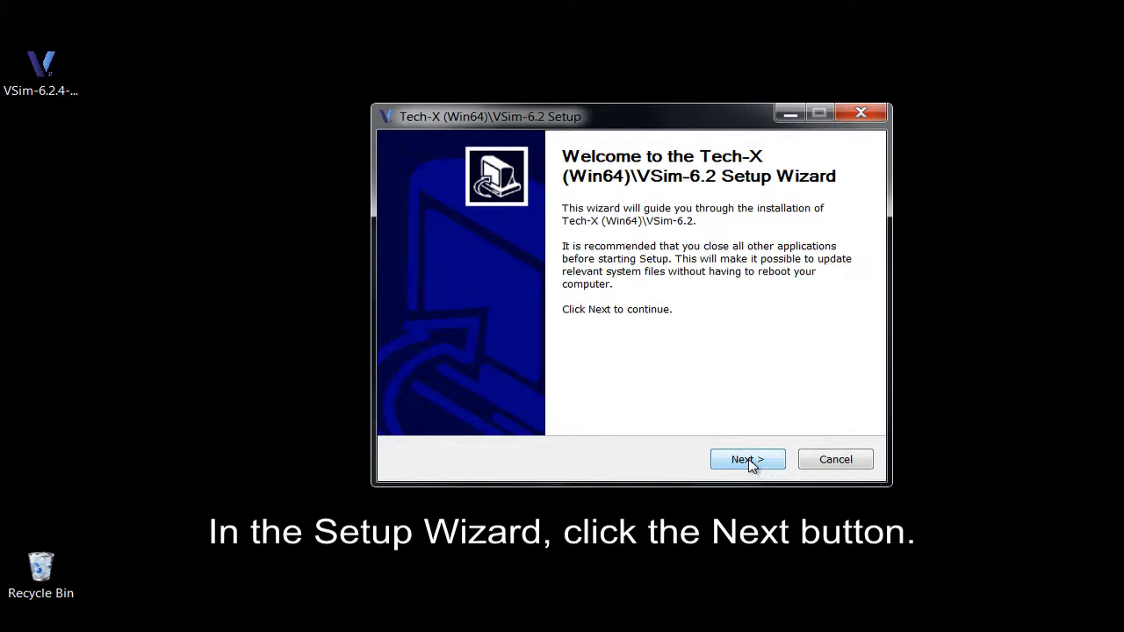
Step: Continue past the welcome page, then read and accept the license agreement
left_click(746, 460)
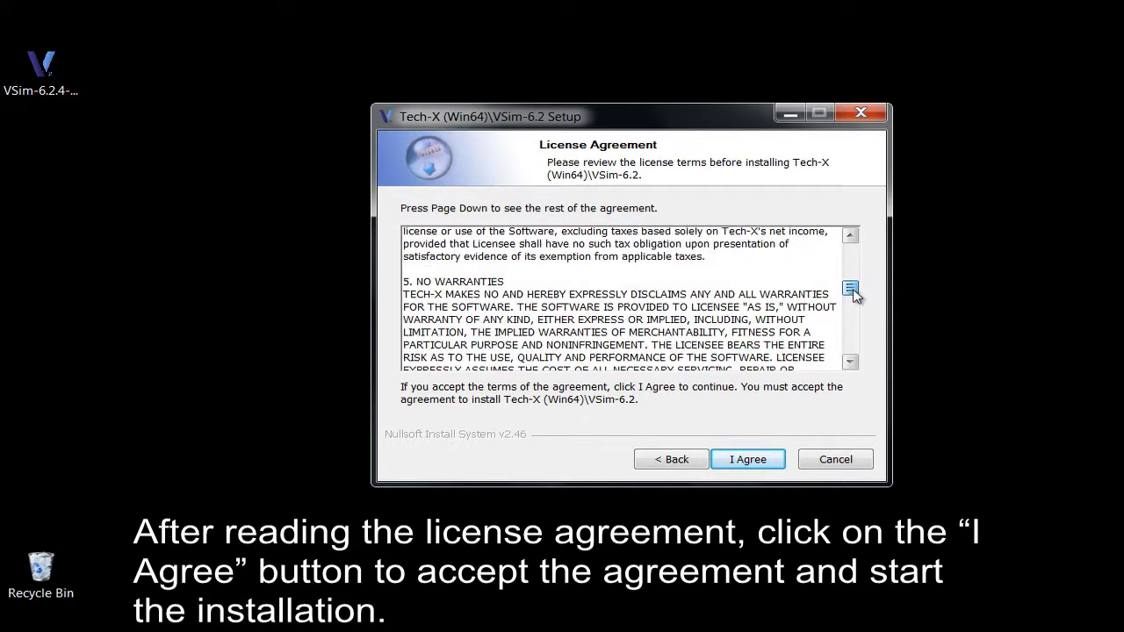
scroll("down", 3)
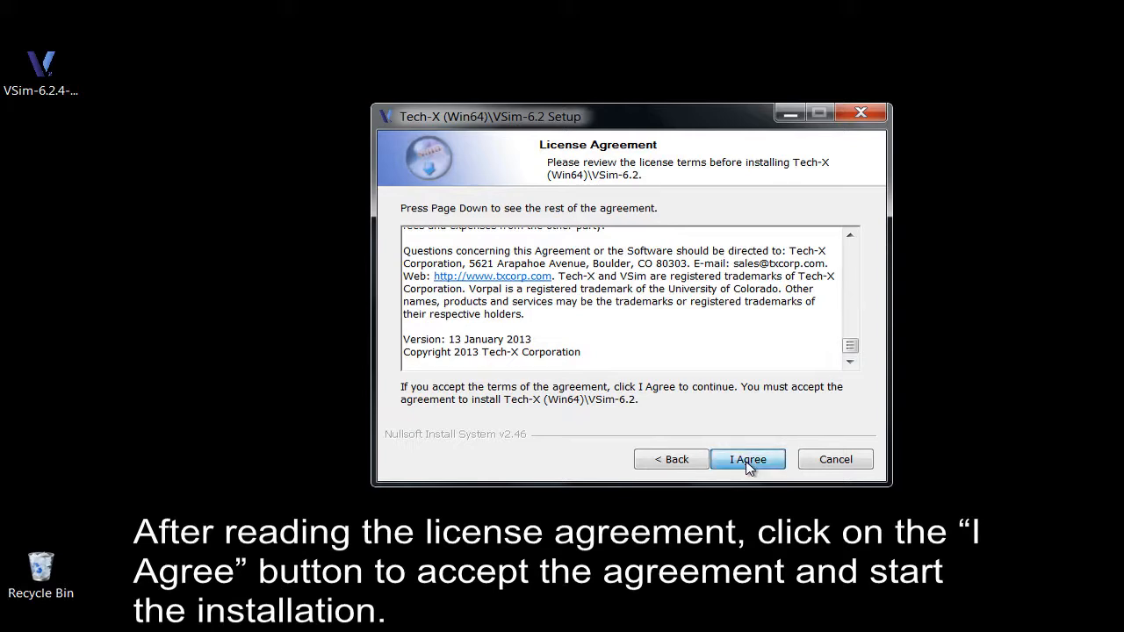
left_click(748, 459)
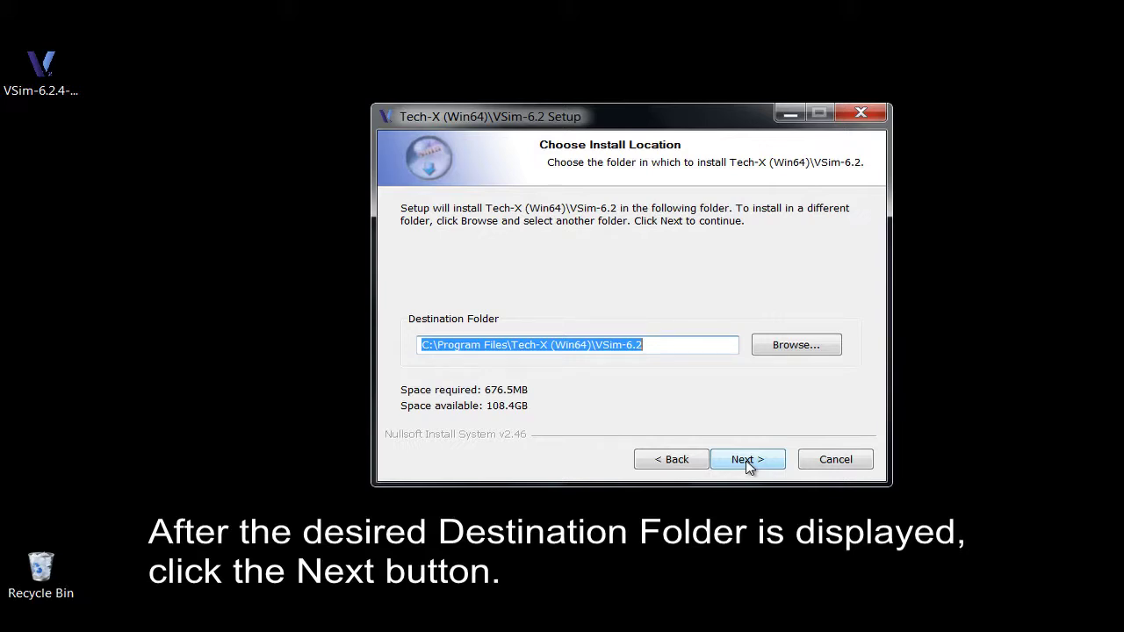
Step: Keep the destination folder C:\Program Files\Tech-X (Win64)\VSim-6.2 and continue
left_click(747, 459)
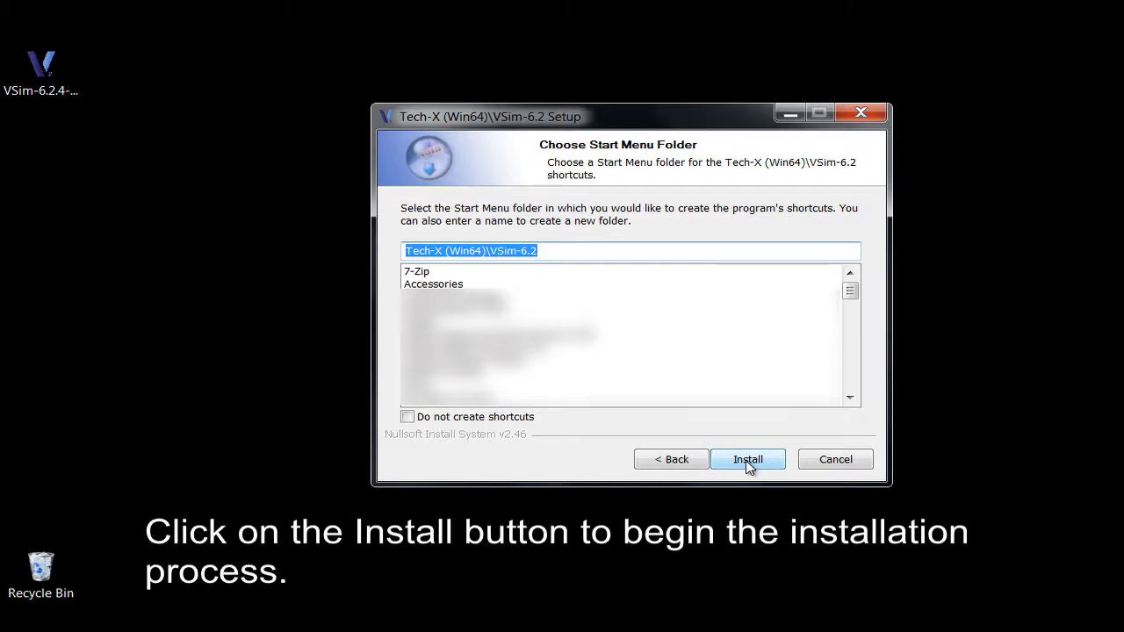
Step: Install into Start Menu folder Tech-X (Win64)\VSim-6.2, then dismiss the finished wizard
left_click(748, 460)
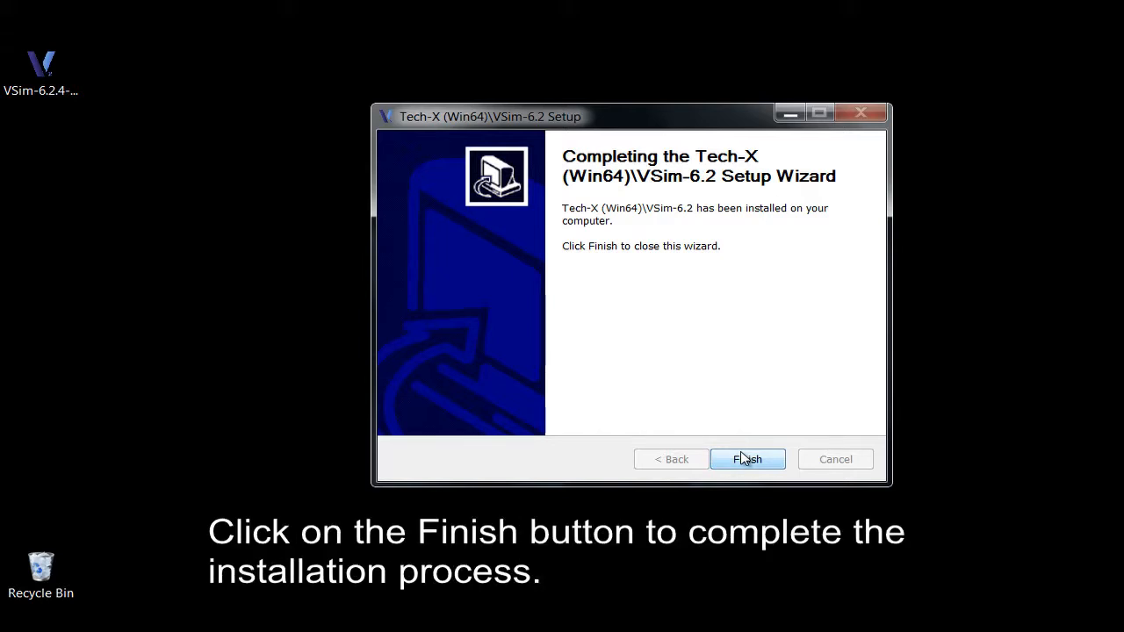
mouse_move(742, 439)
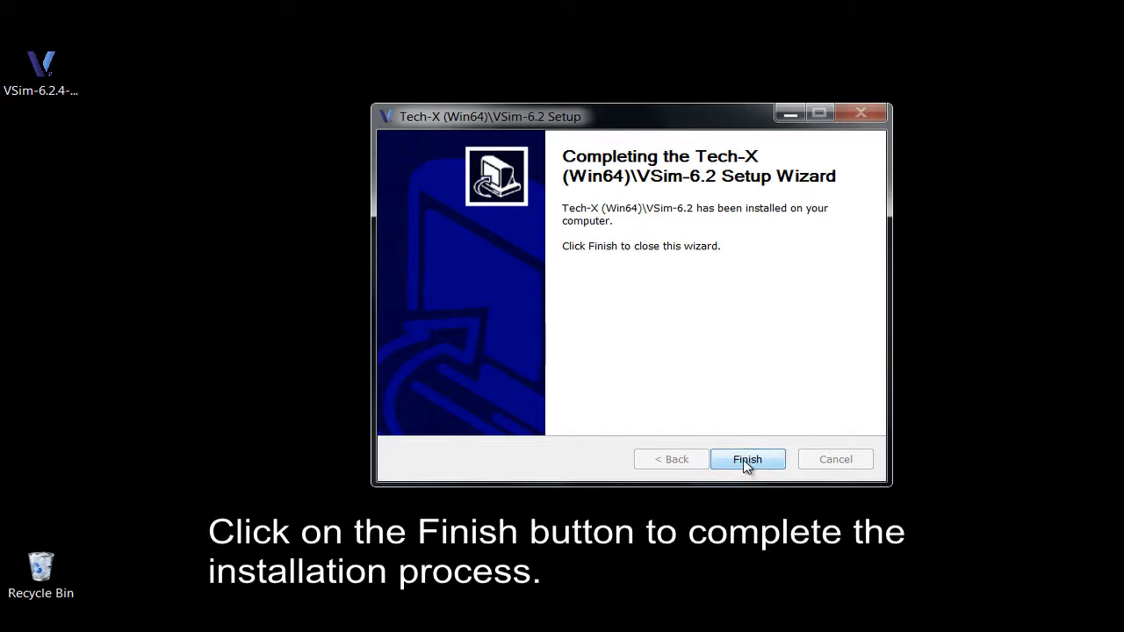
left_click(748, 459)
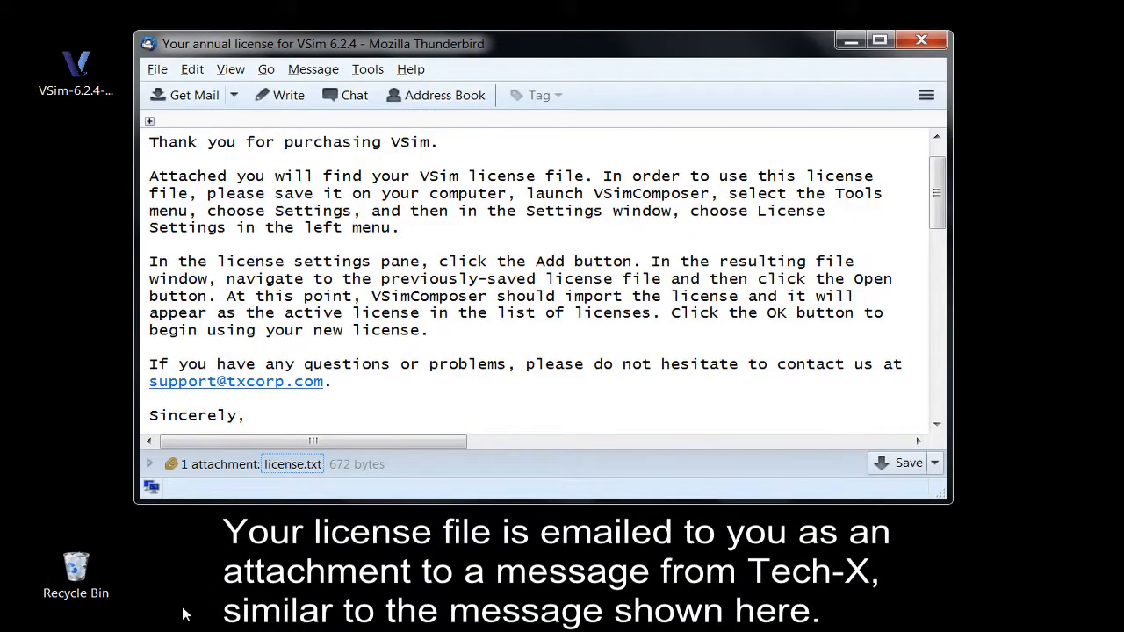
mouse_move(306, 500)
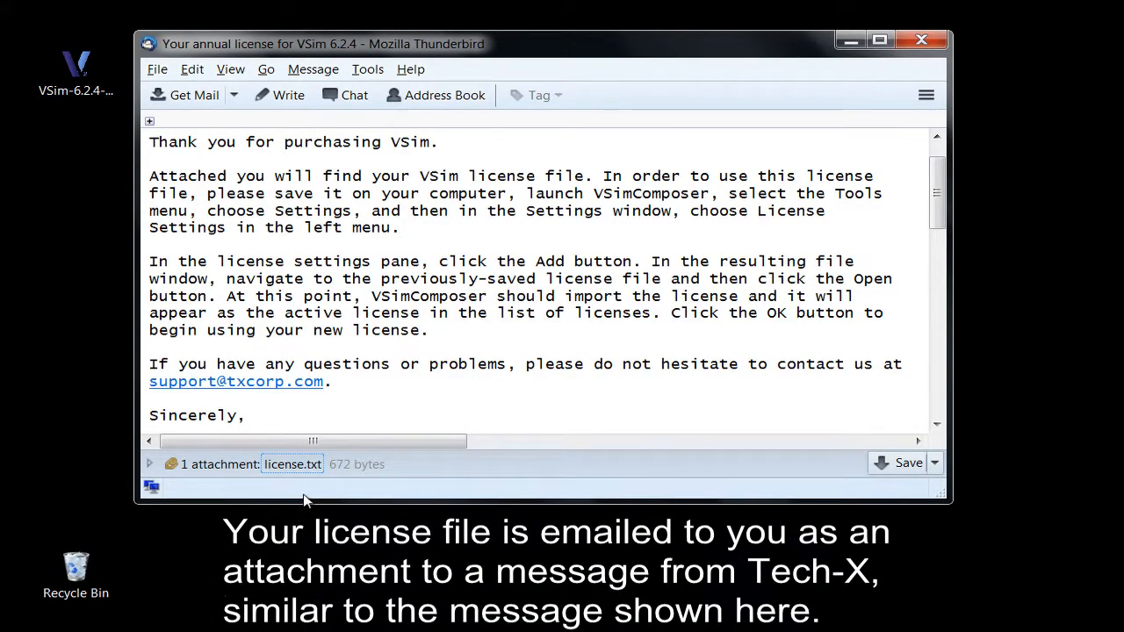
mouse_move(298, 465)
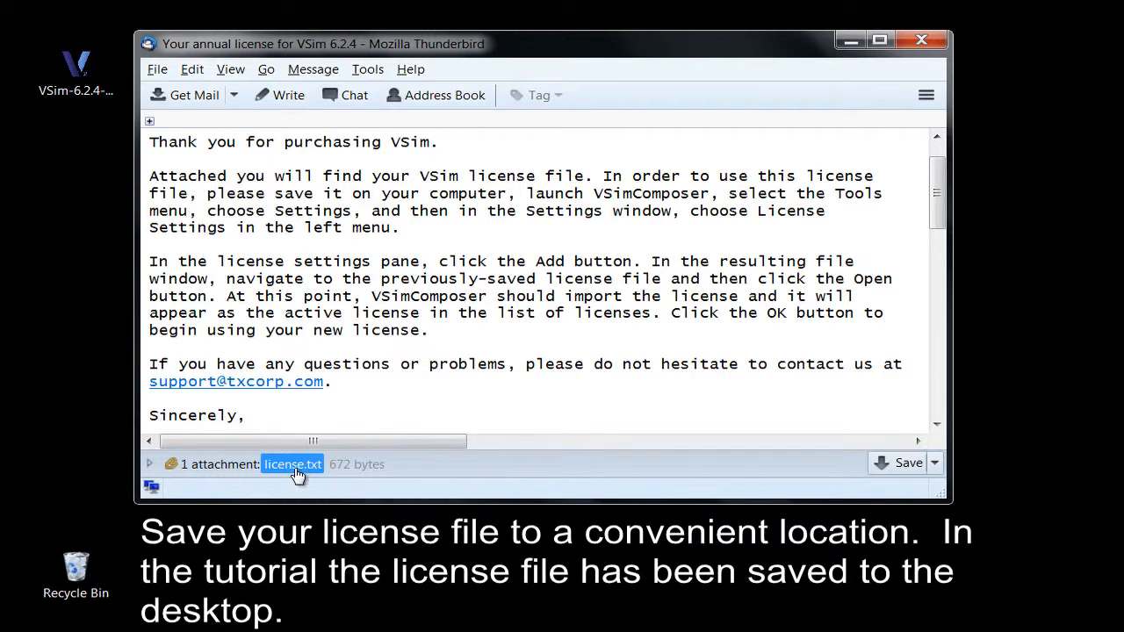
Step: Drag the Thunderbird license.txt attachment onto the desktop
left_click_drag(292, 463, 979, 430)
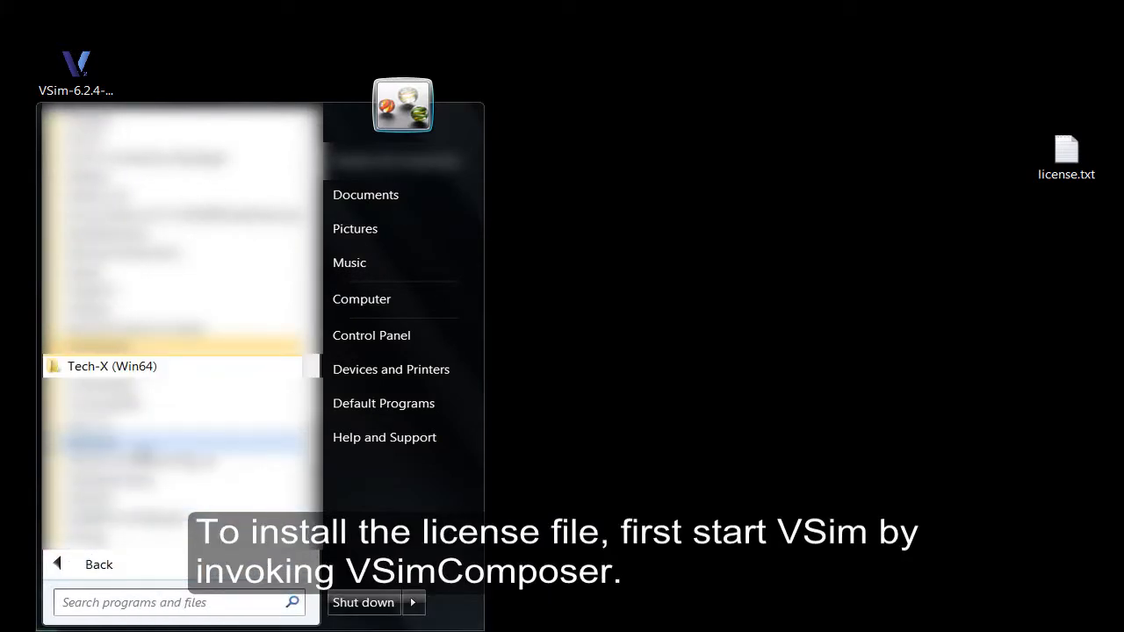
Step: Launch VSimComposer from the Start menu's Tech-X (Win64) > VSim-6.2 folder
left_click(112, 366)
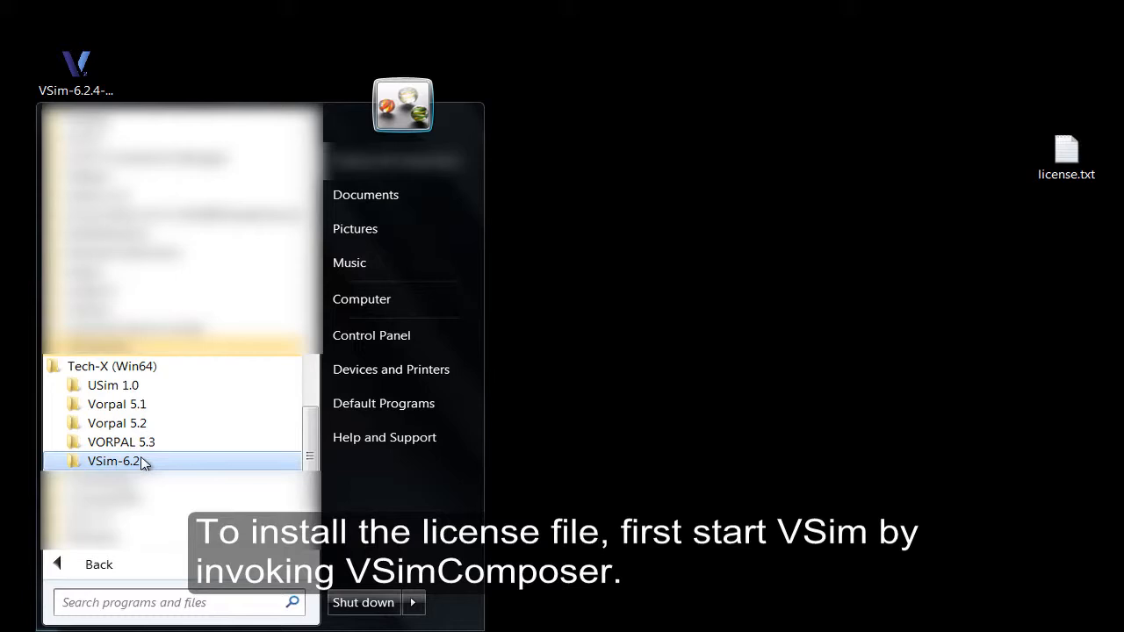
left_click(113, 461)
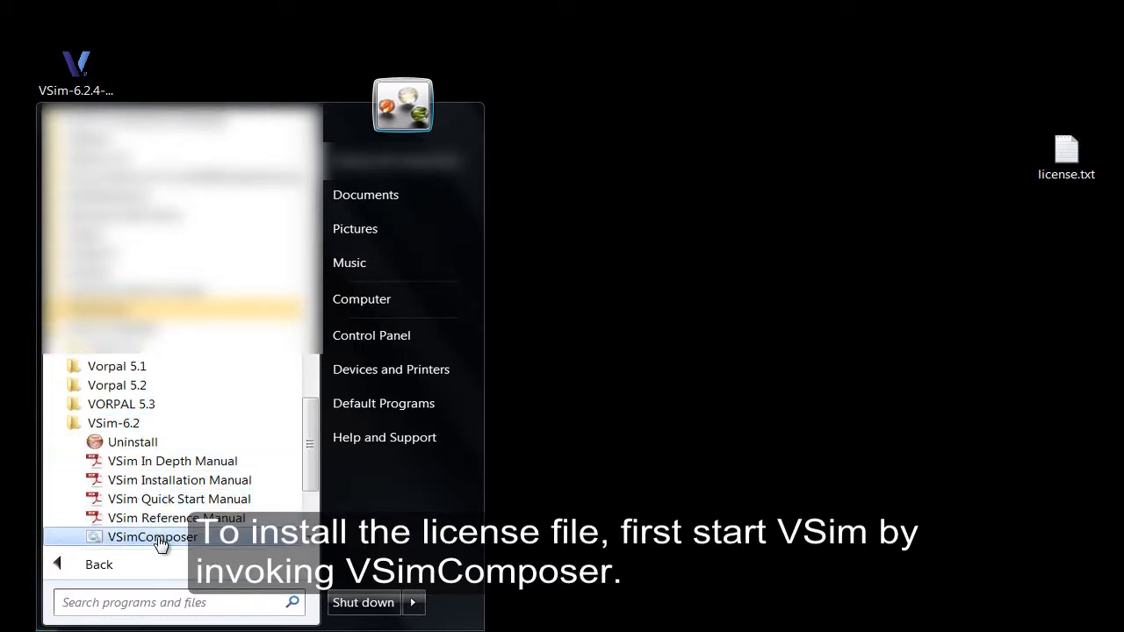
left_click(151, 536)
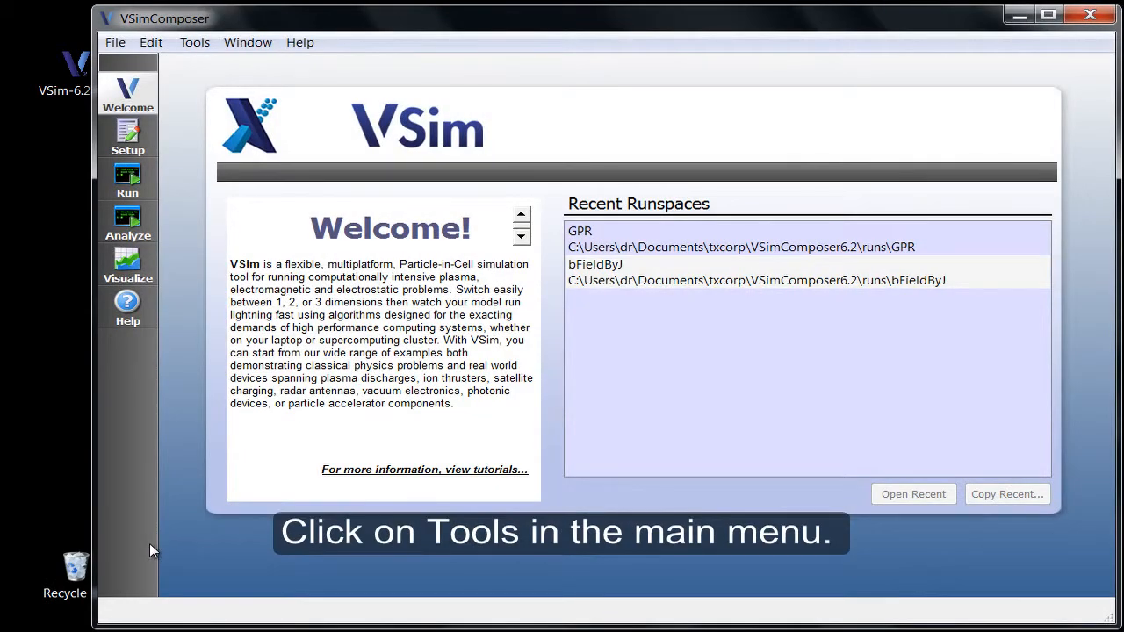
mouse_move(174, 481)
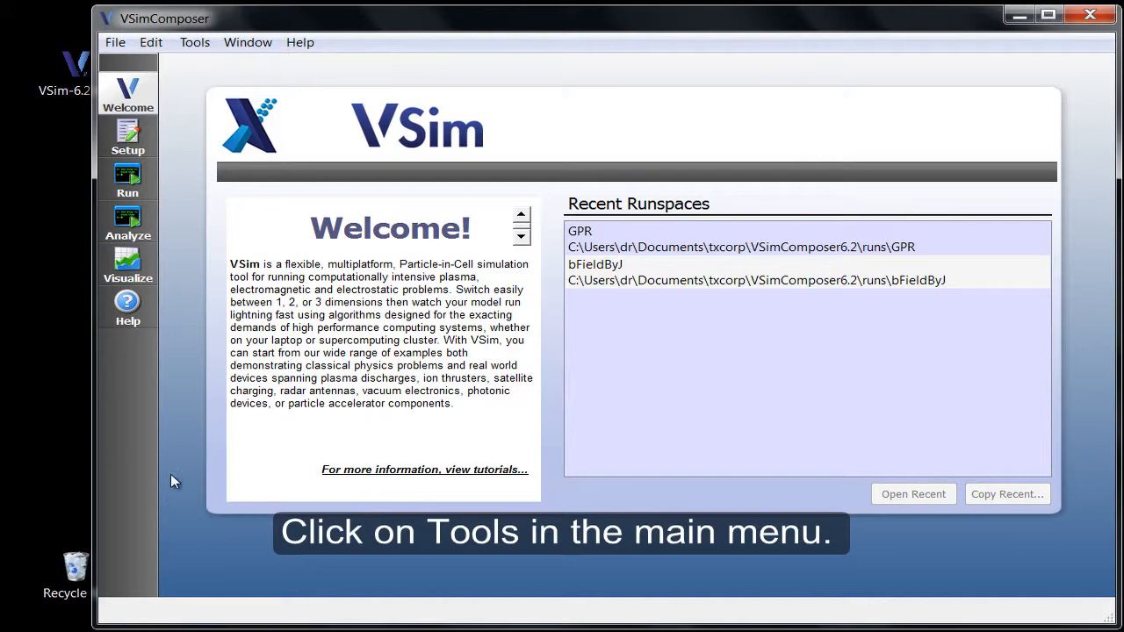
mouse_move(195, 42)
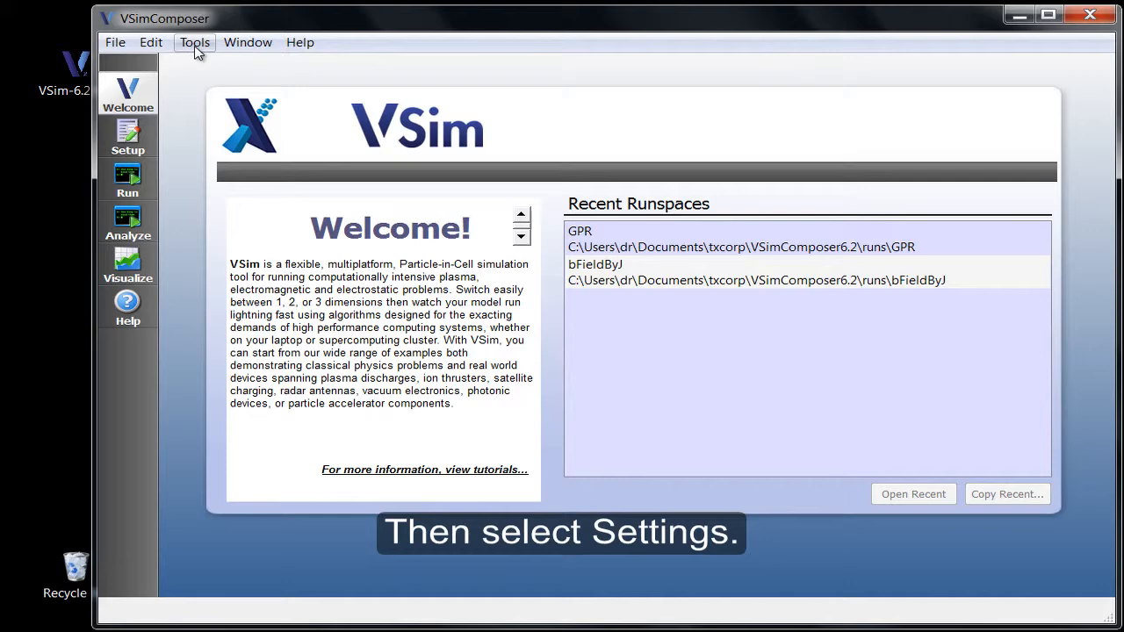
Step: Open Tools > Settings and view the License Settings page with installed licenses
left_click(195, 42)
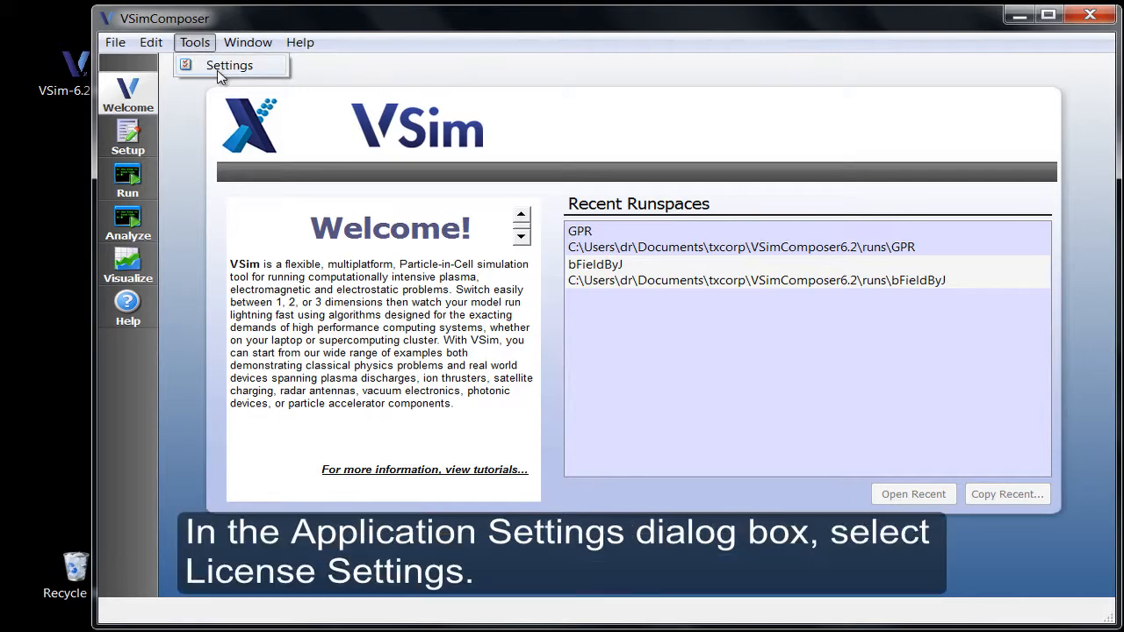
left_click(229, 65)
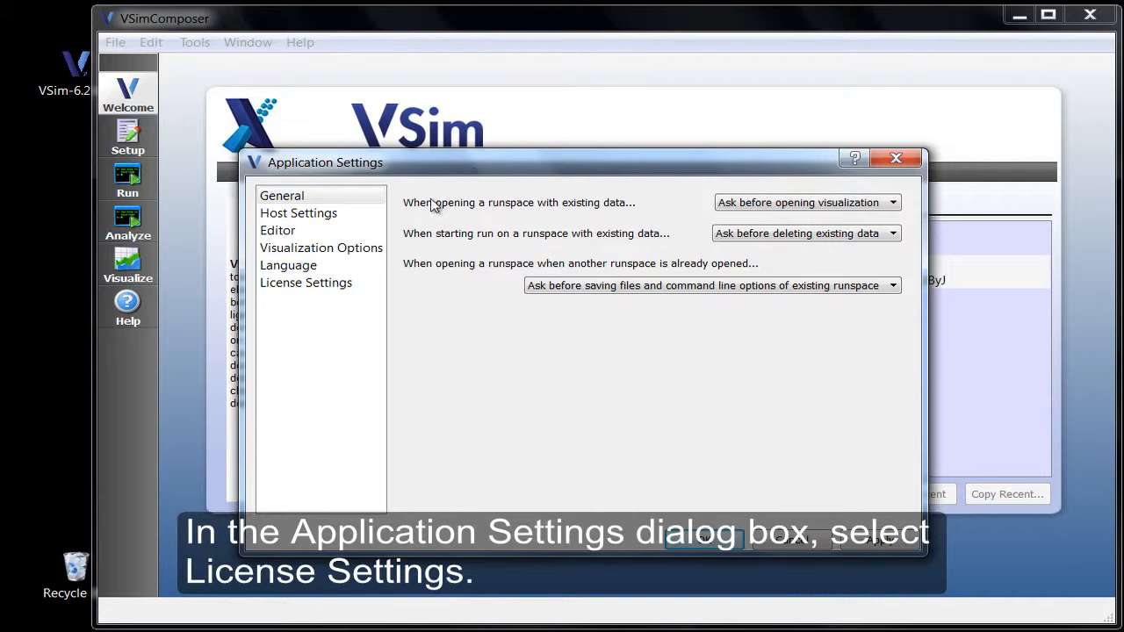
left_click(306, 282)
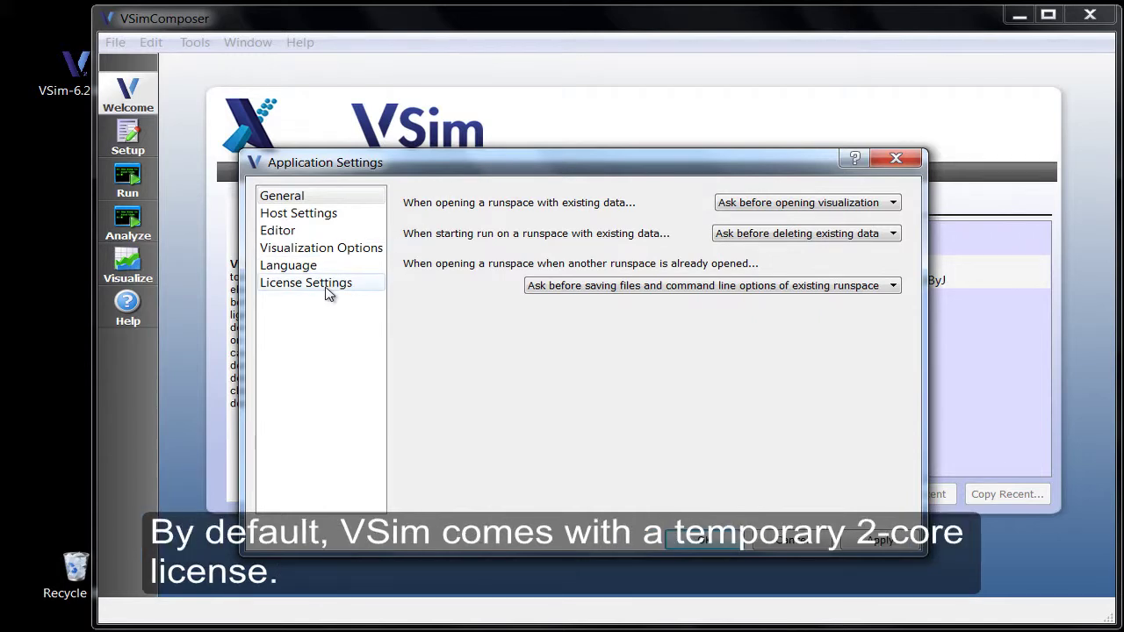
left_click(306, 282)
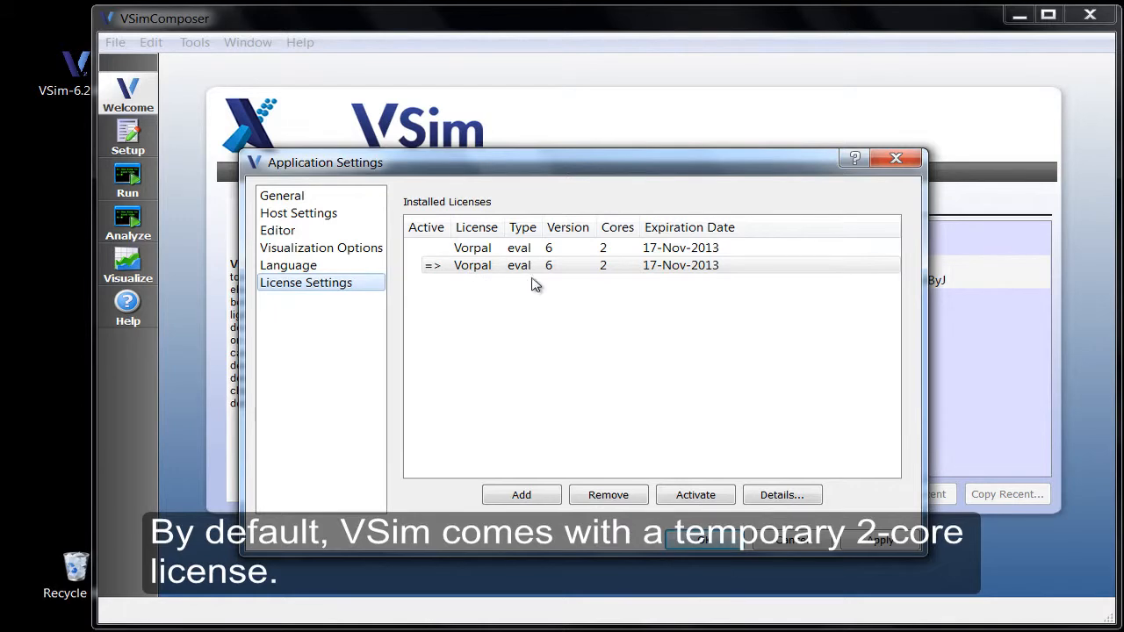
Step: Add license.txt from the Desktop, giving an active 8-core license expiring 17-Oct-2014
left_click(606, 265)
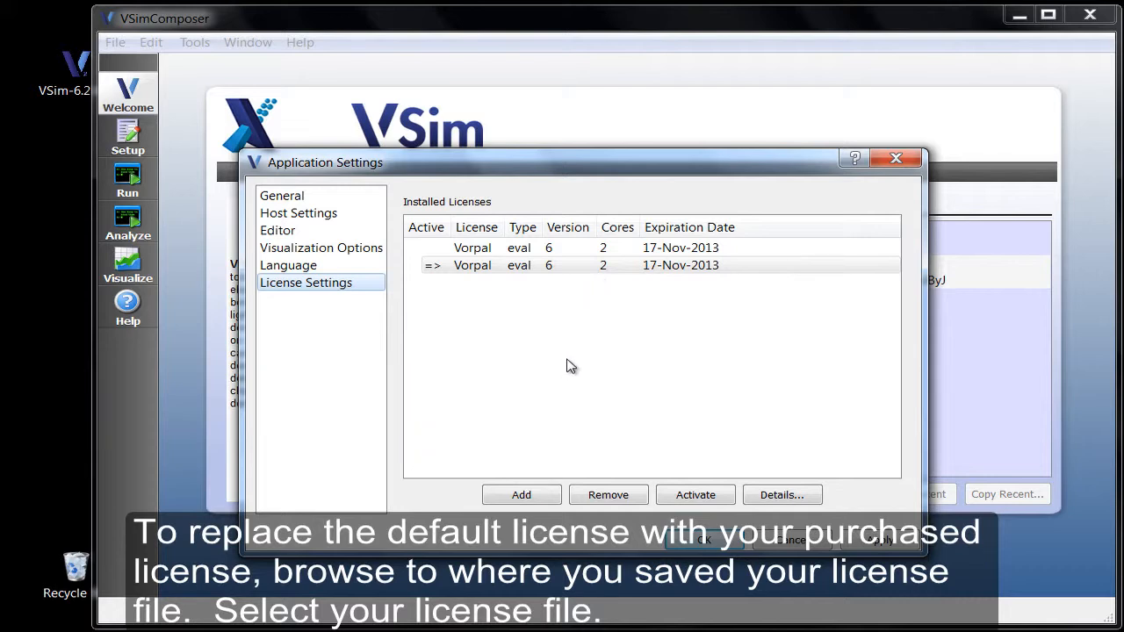
mouse_move(521, 512)
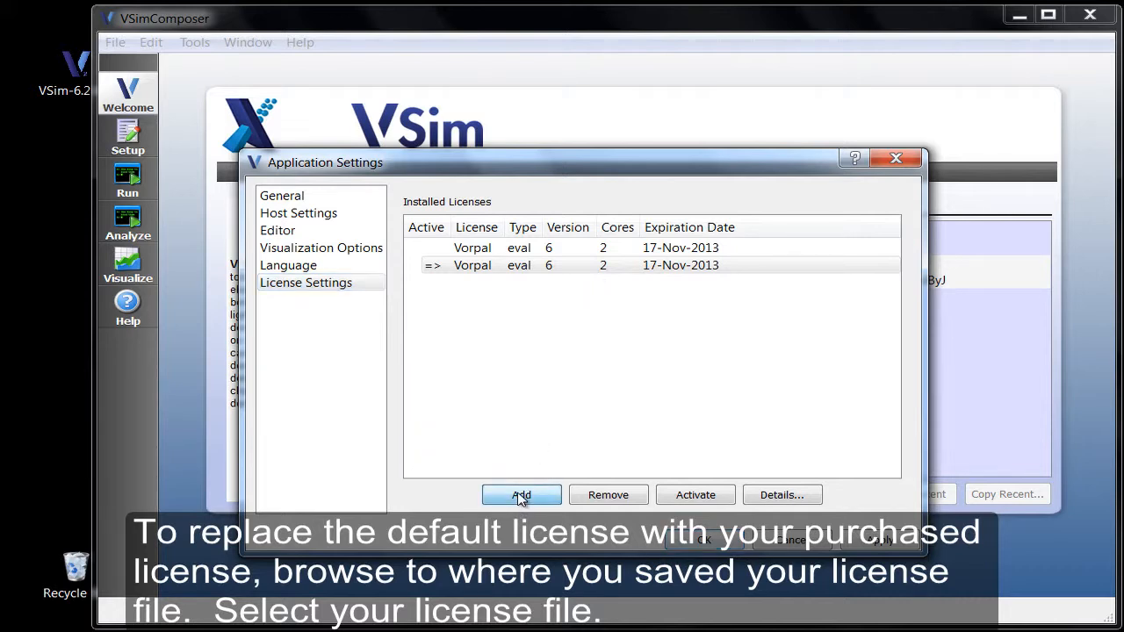
left_click(521, 494)
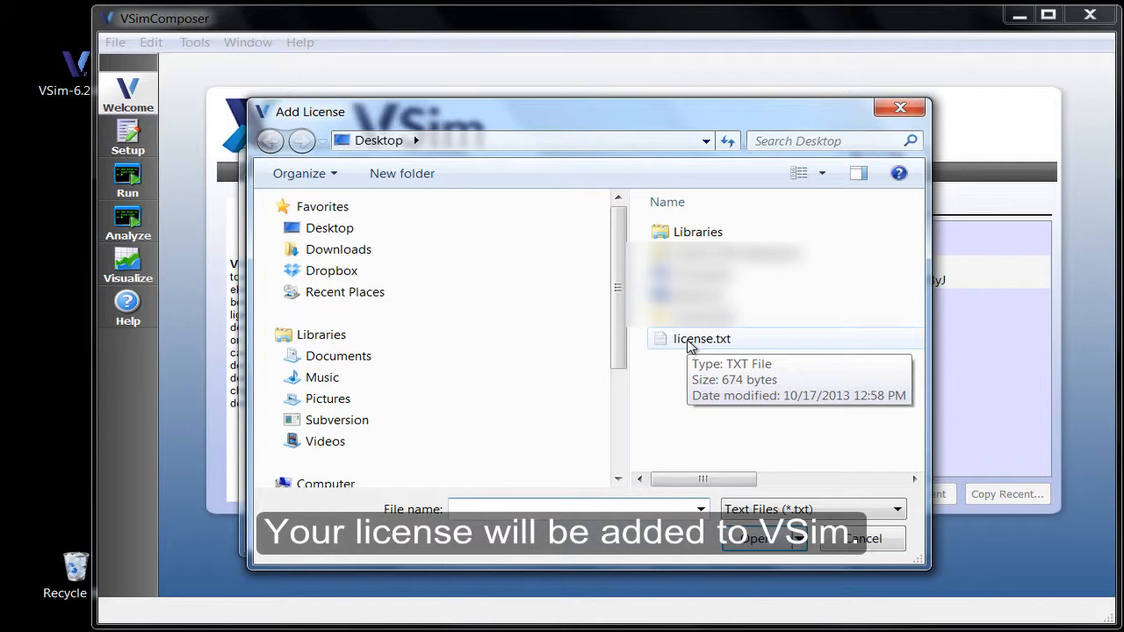
left_click(699, 338)
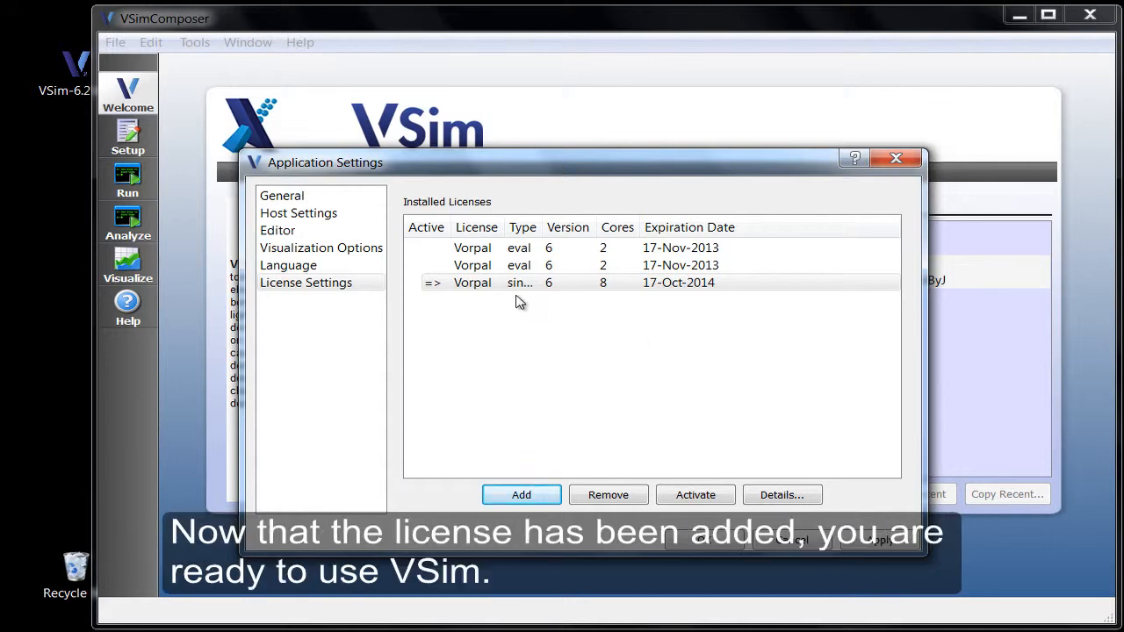
left_click(504, 282)
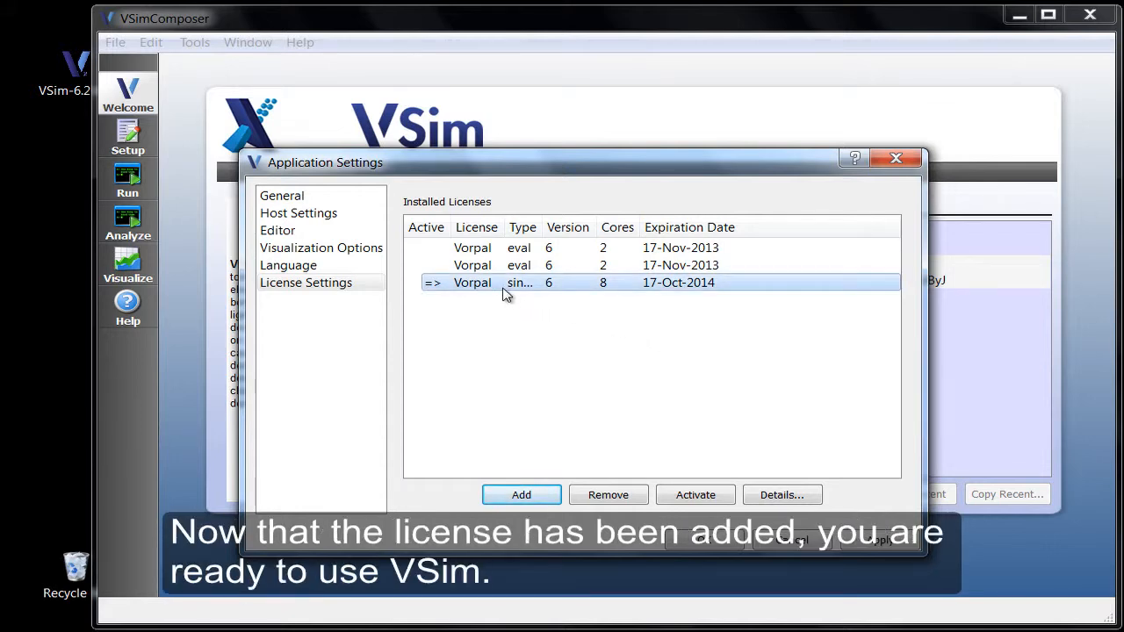
mouse_move(599, 292)
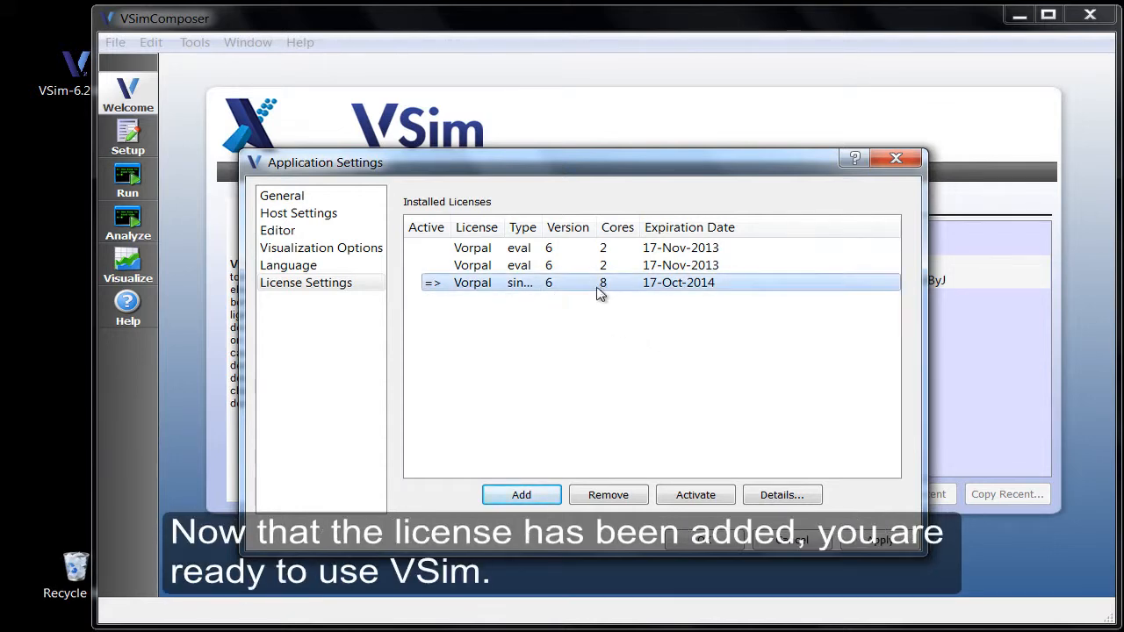